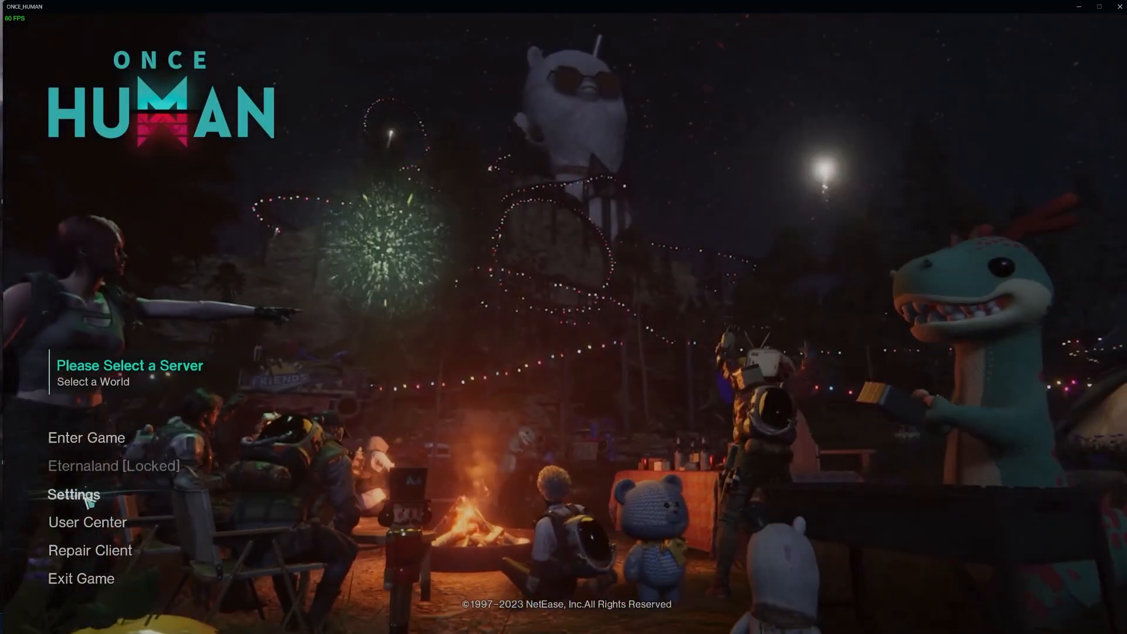
Step: Open the game settings from the main menu
left_click(73, 494)
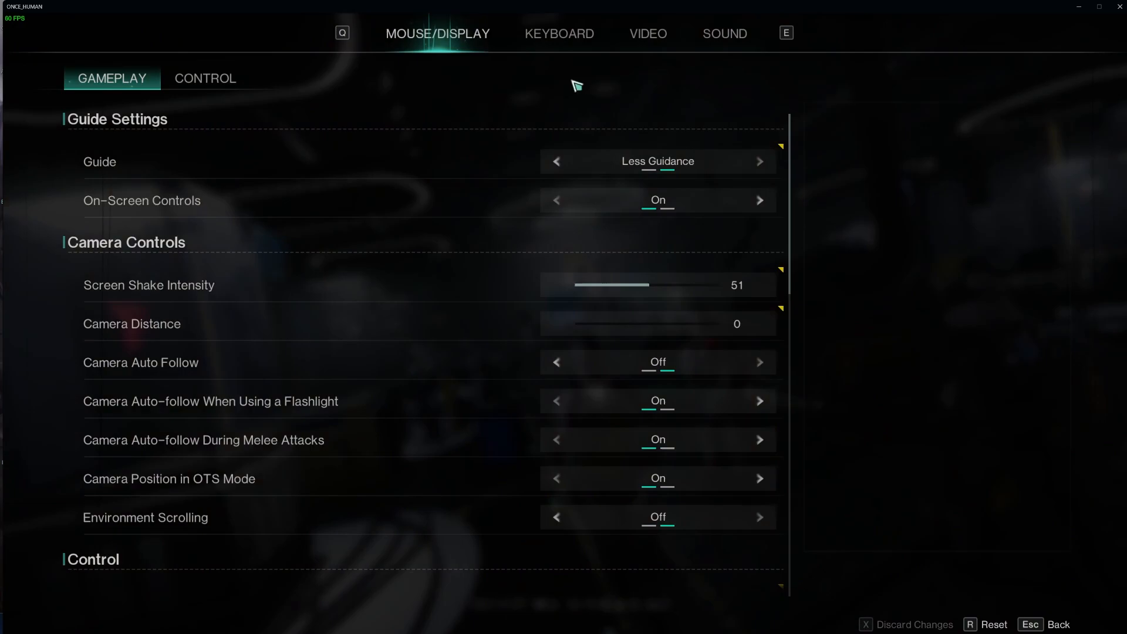
Step: Show the keyboard key bindings and scroll the standard list down to the Chat section
left_click(559, 33)
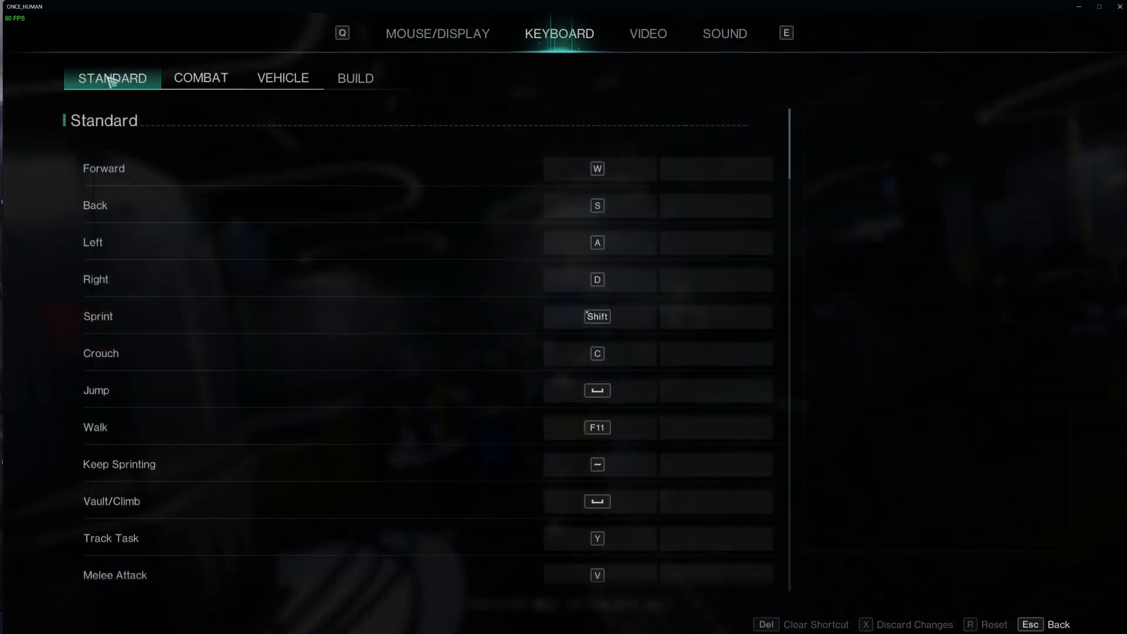
scroll("down", 3)
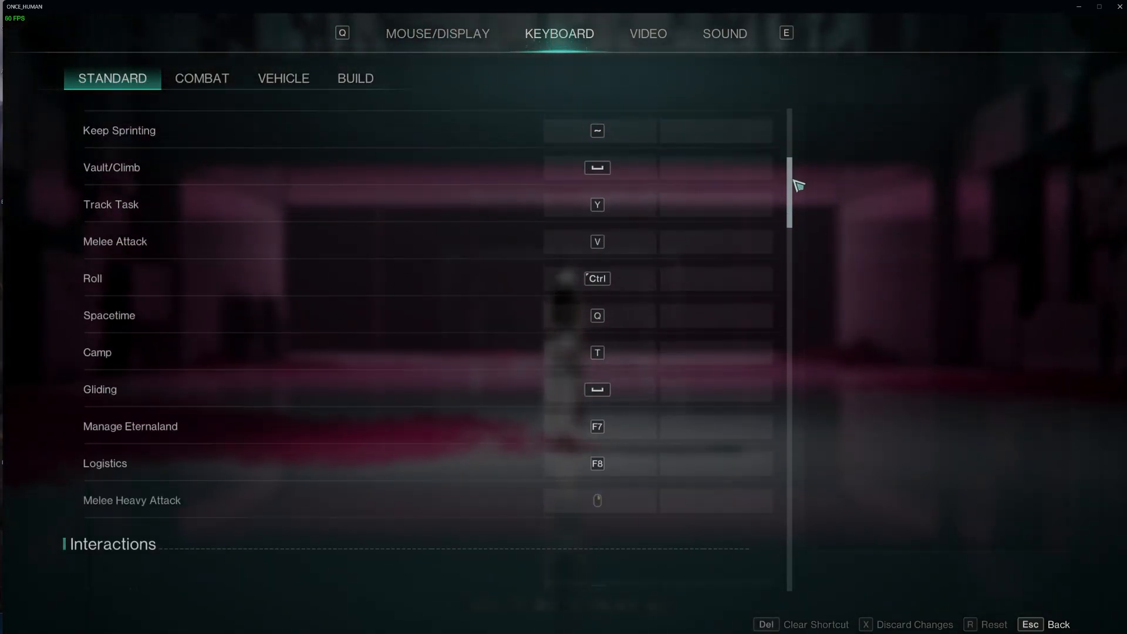
scroll("down", 3)
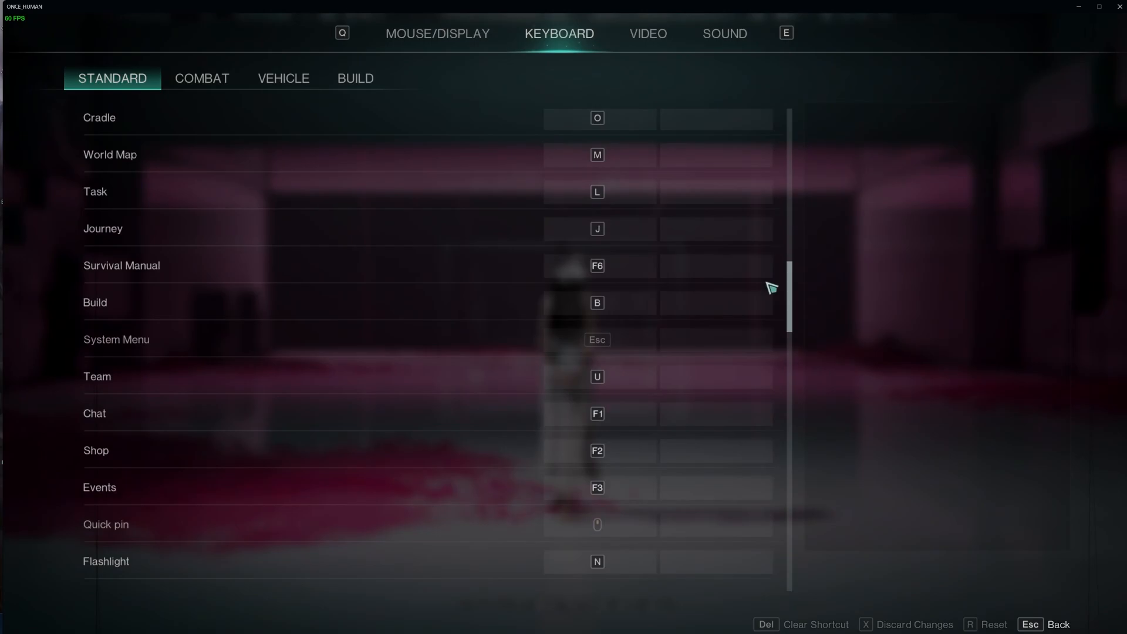
scroll("down", 3)
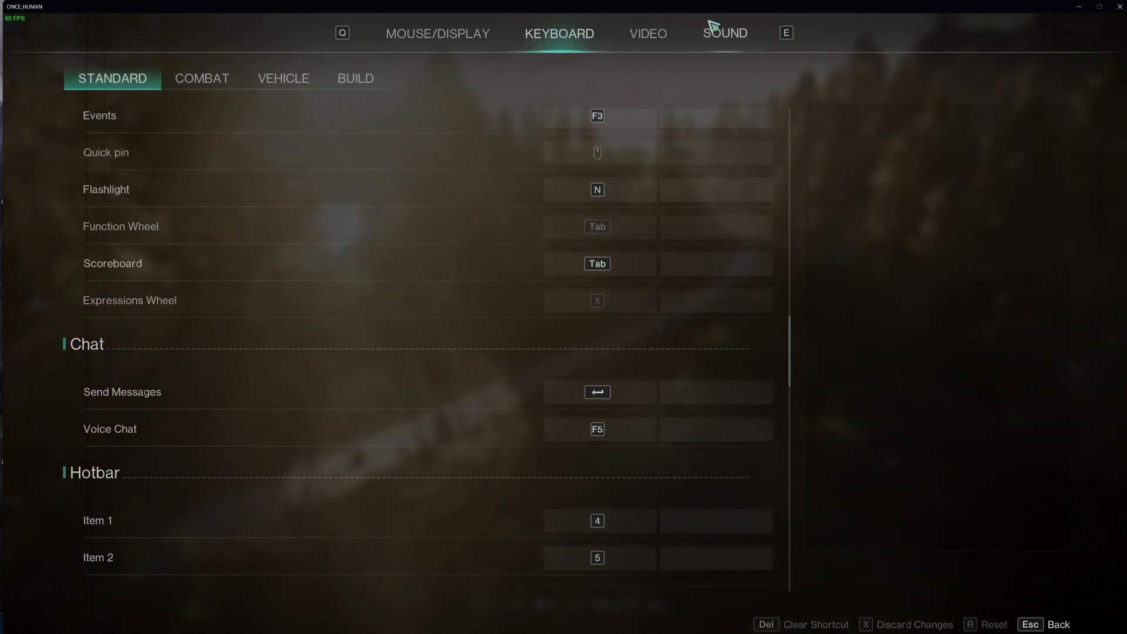
Step: Show the voice chat sound options, dipping headphone volume to 62 and back to 100
left_click(724, 33)
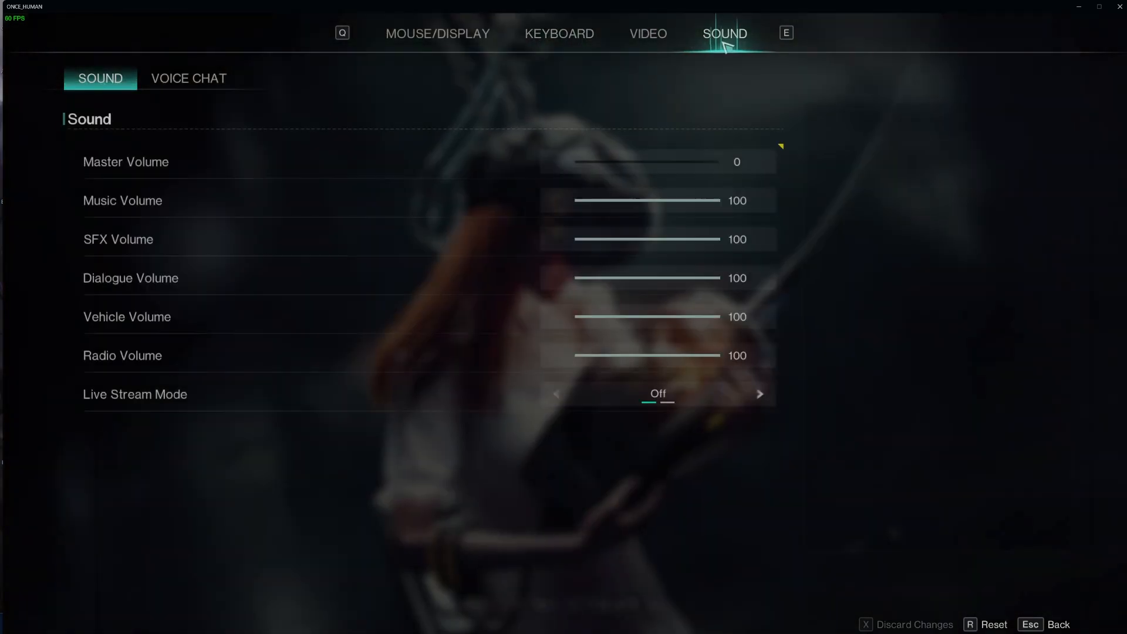
left_click(188, 79)
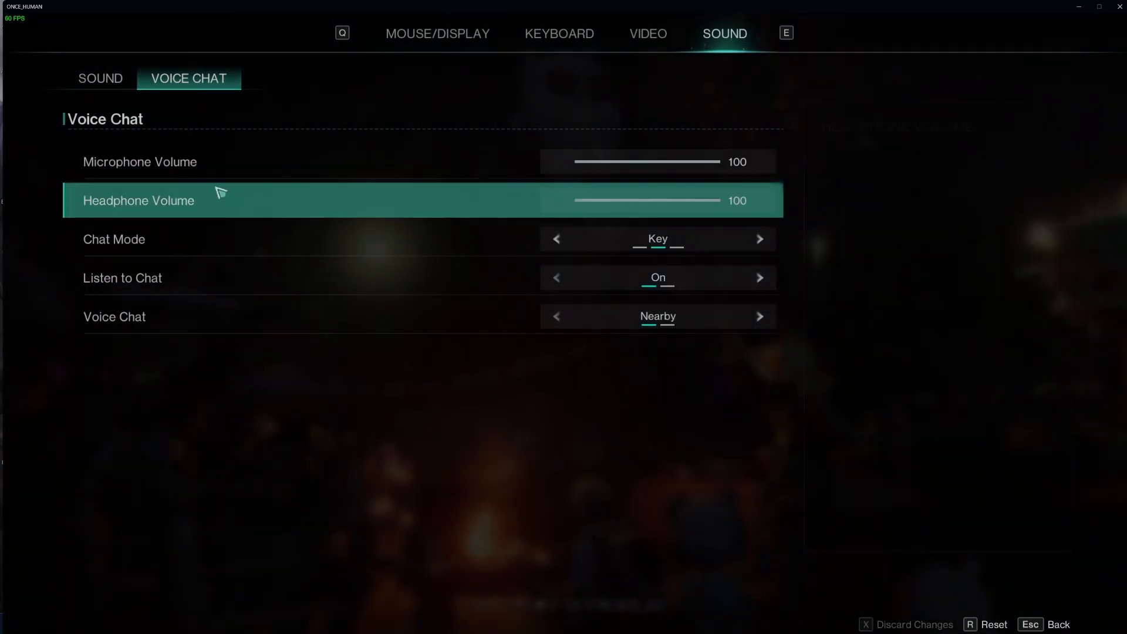
left_click_drag(719, 201, 662, 201)
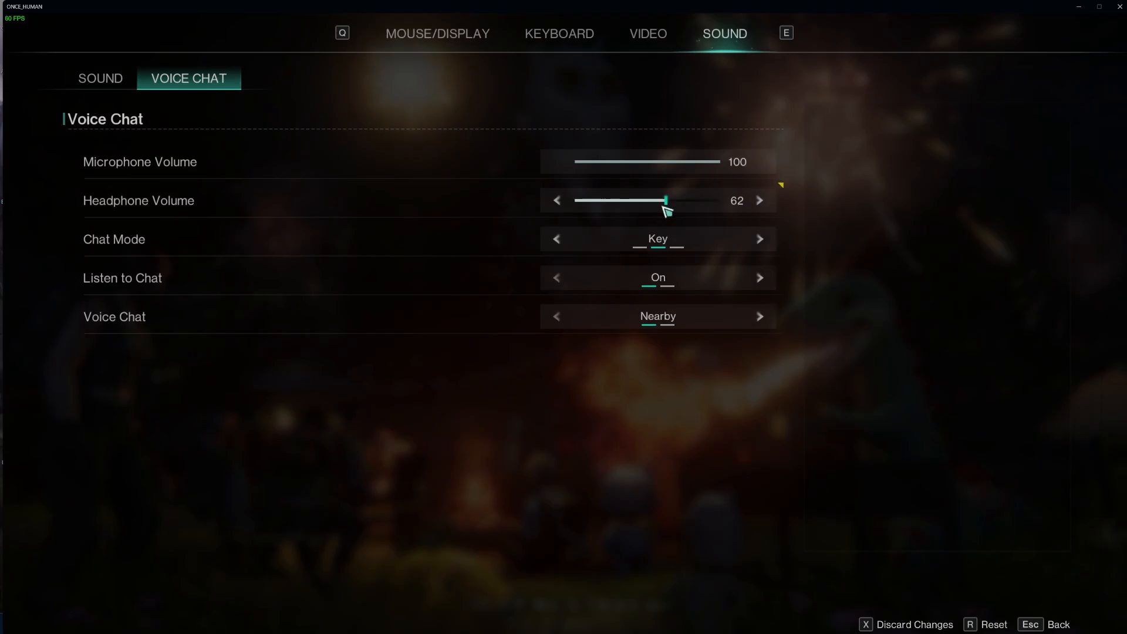
left_click_drag(662, 201, 748, 200)
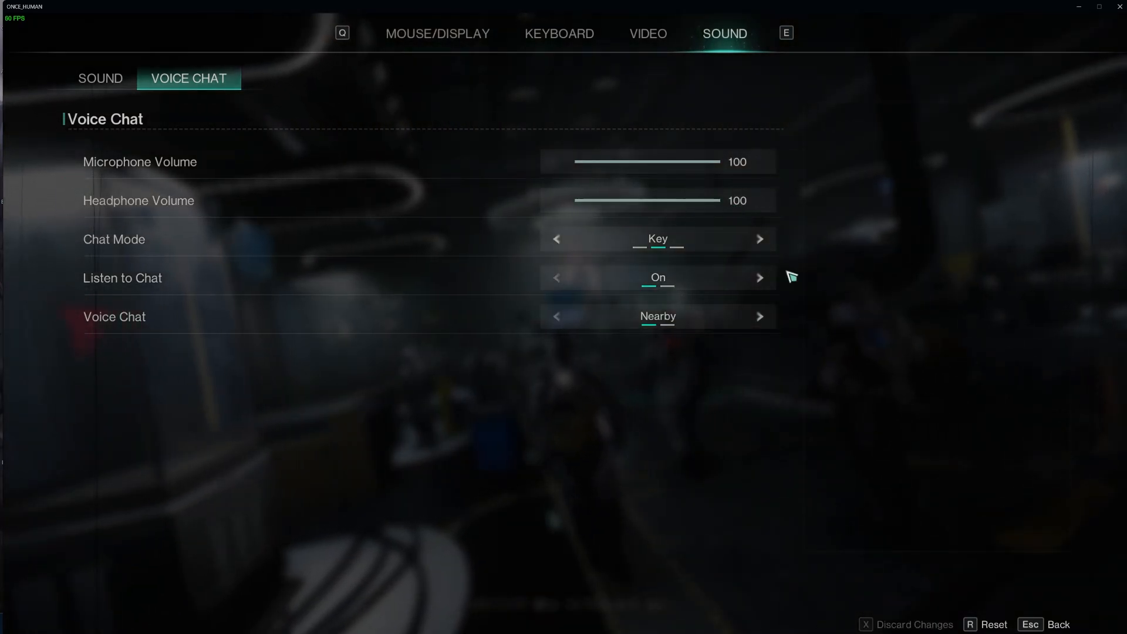
mouse_move(556, 238)
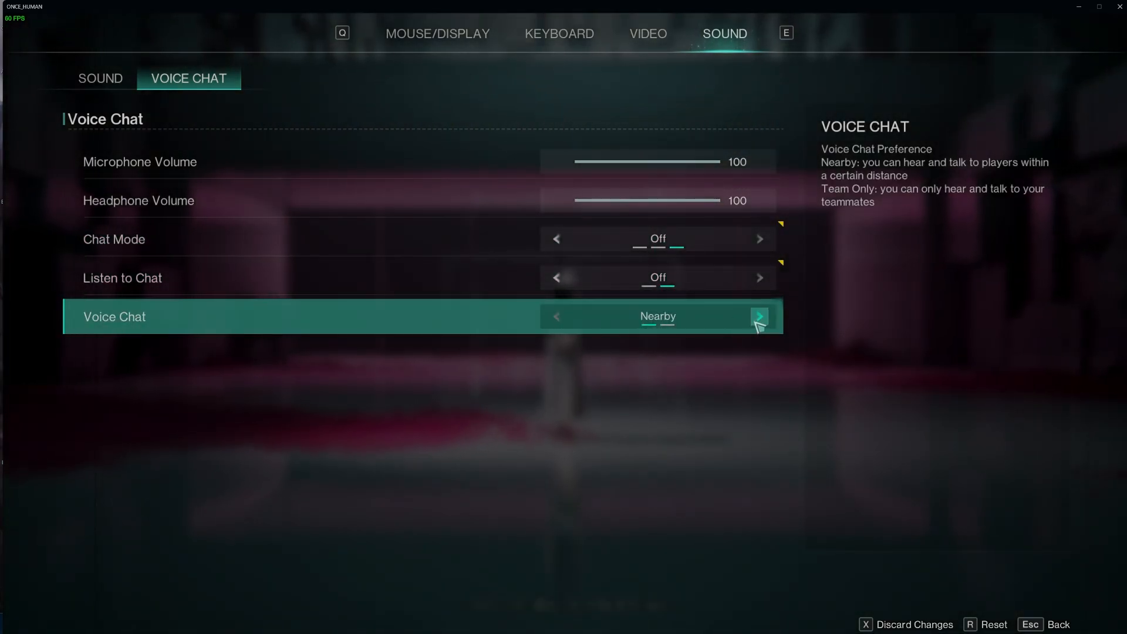
Step: Set Voice Chat to Team, then return to the general sound volume settings
left_click(760, 316)
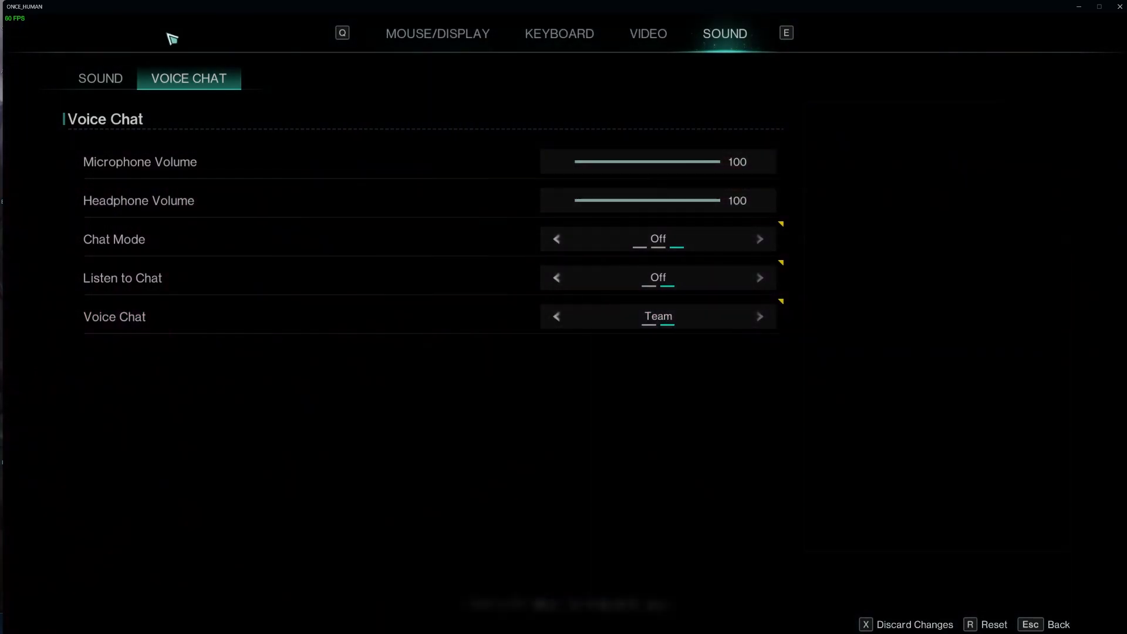
left_click(101, 79)
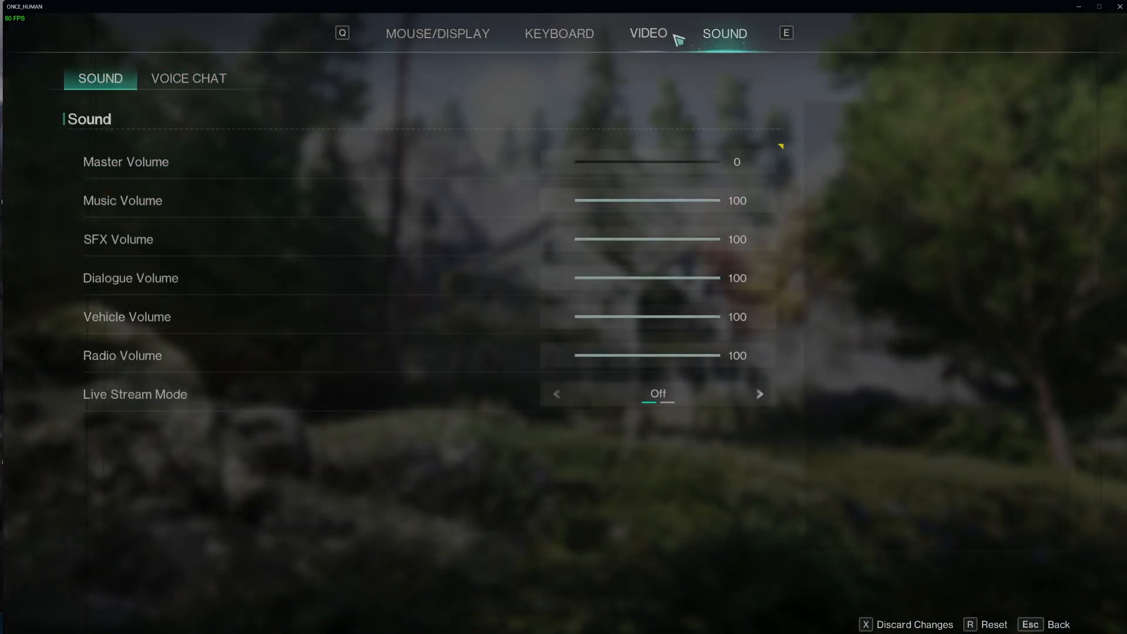